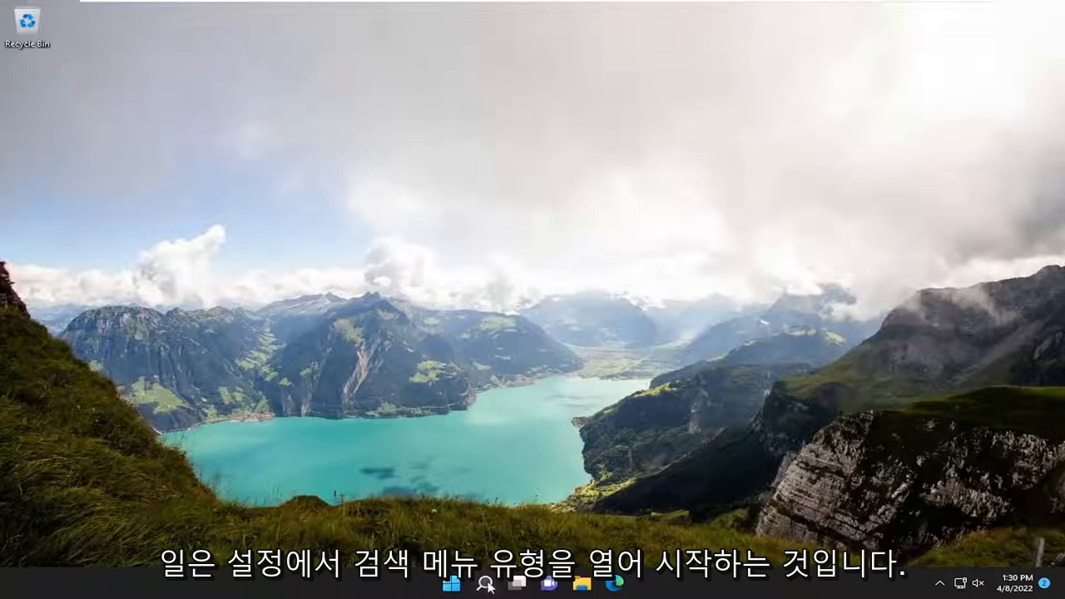
- Launch the Settings app from the Start menu search
left_click(484, 582)
type("settings")
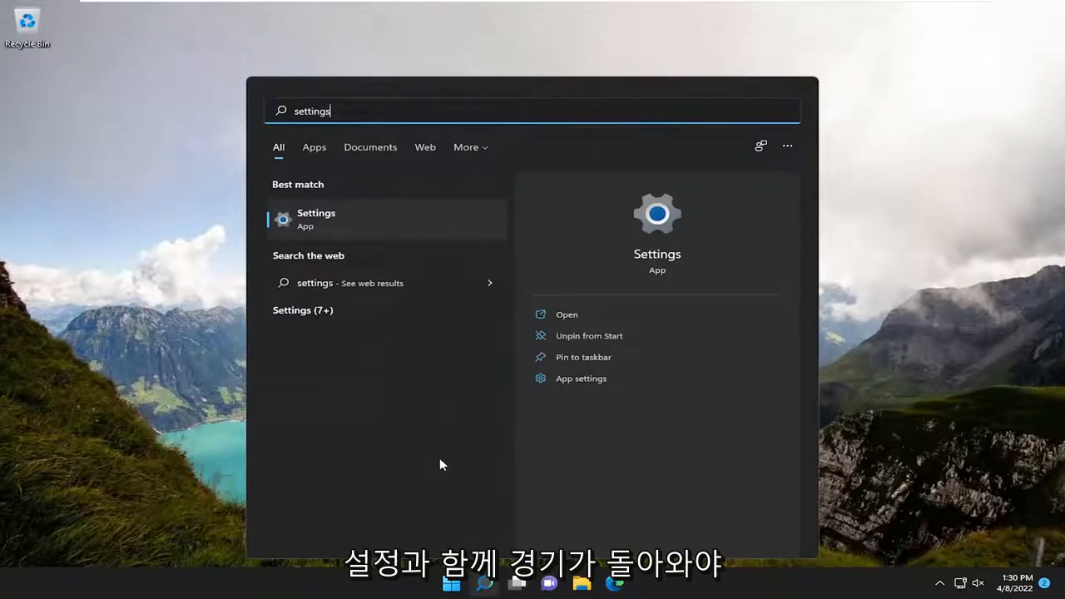
left_click(316, 220)
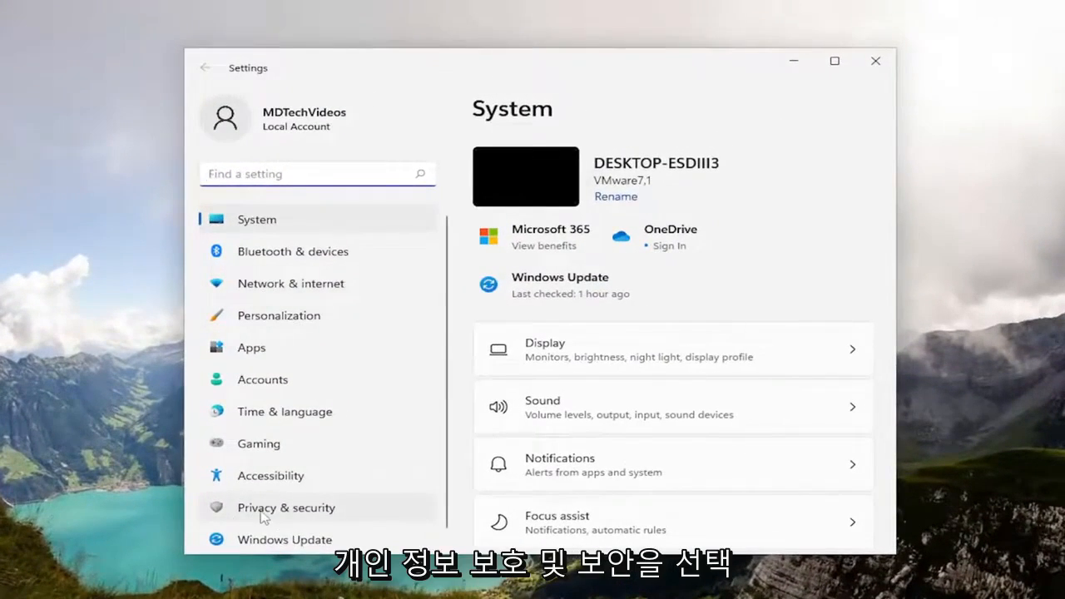
- Verify Camera access and 'Let apps access your camera' are On under Privacy & security > Camera
left_click(287, 507)
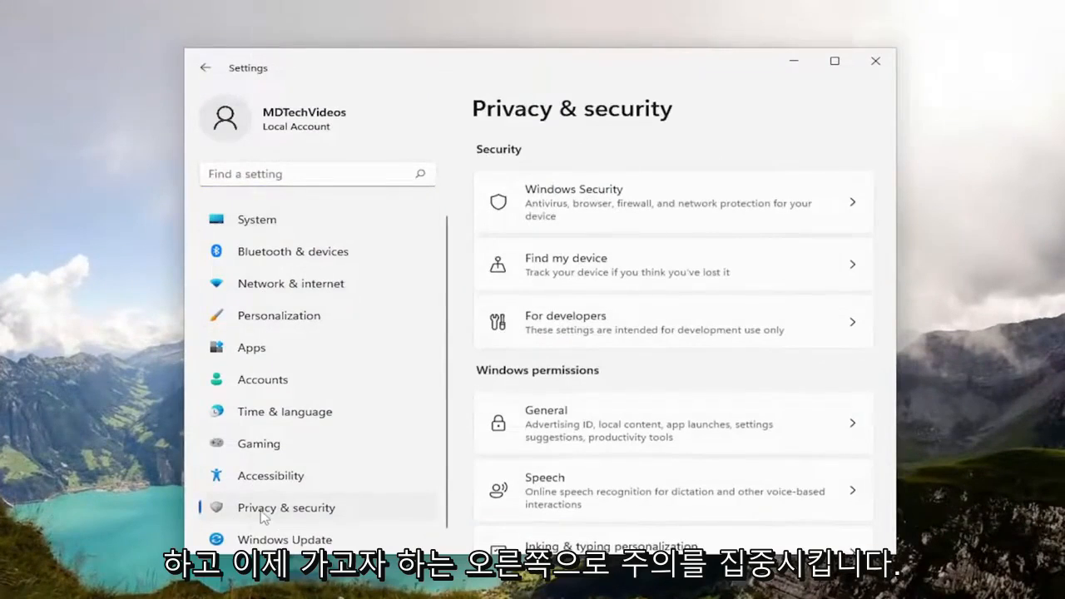
mouse_move(410, 471)
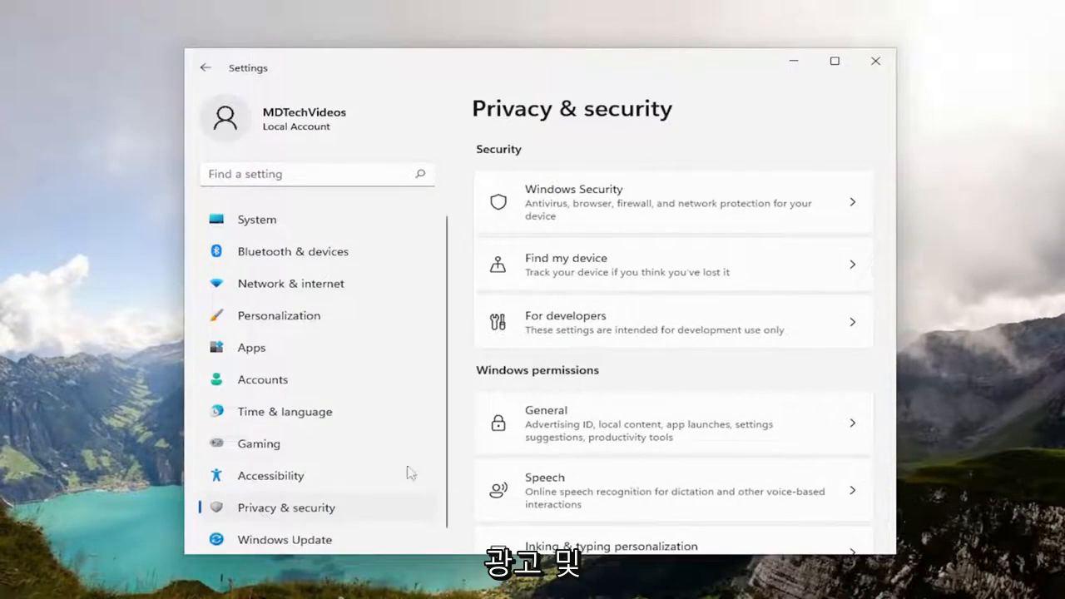
scroll("down", 3)
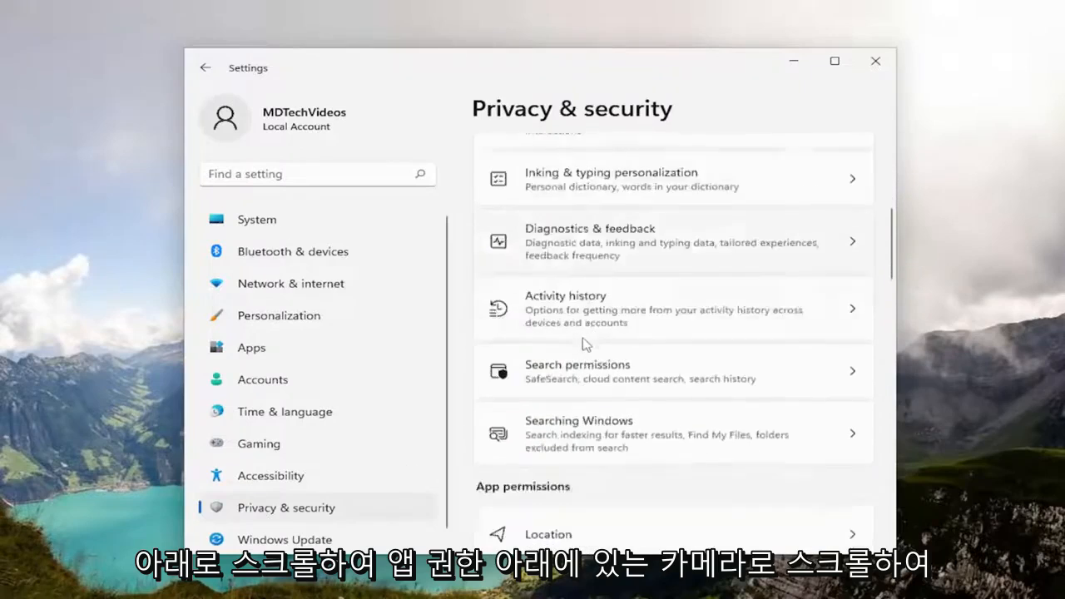
scroll("down", 3)
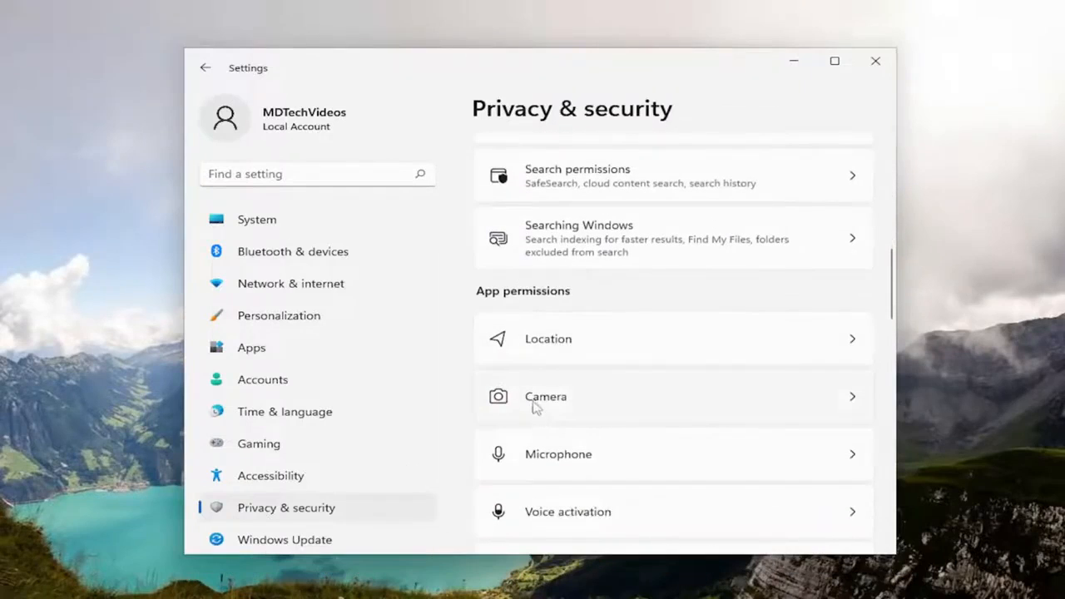
left_click(546, 396)
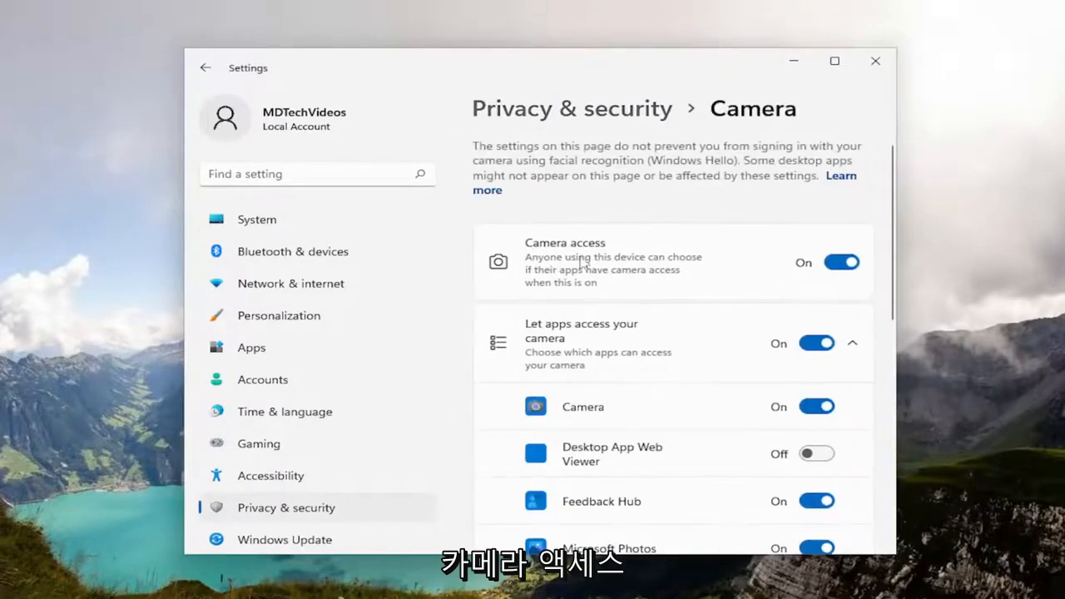
mouse_move(832, 260)
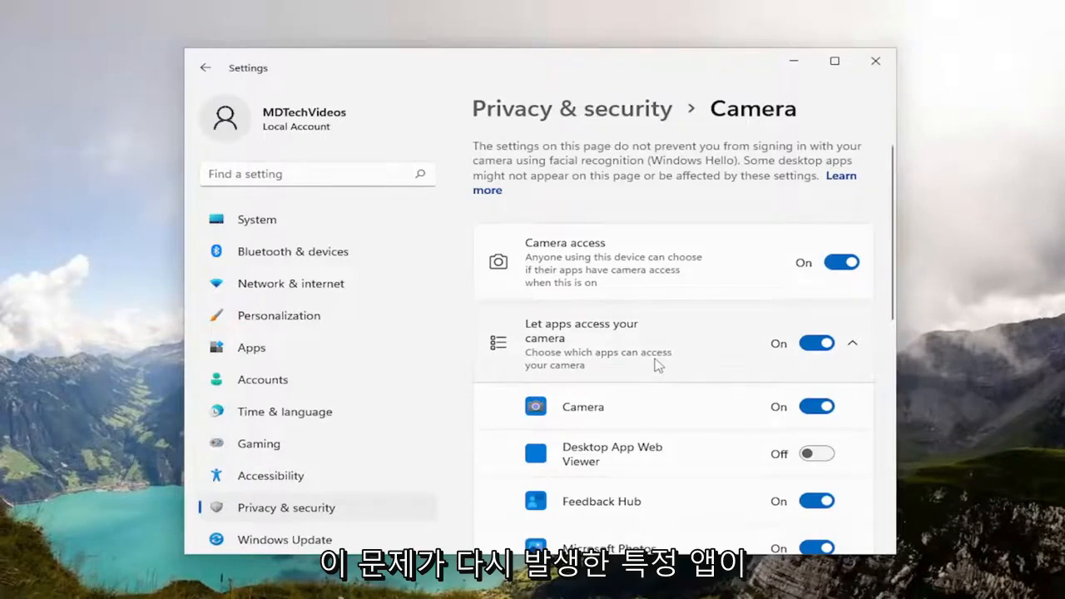
scroll("down", 3)
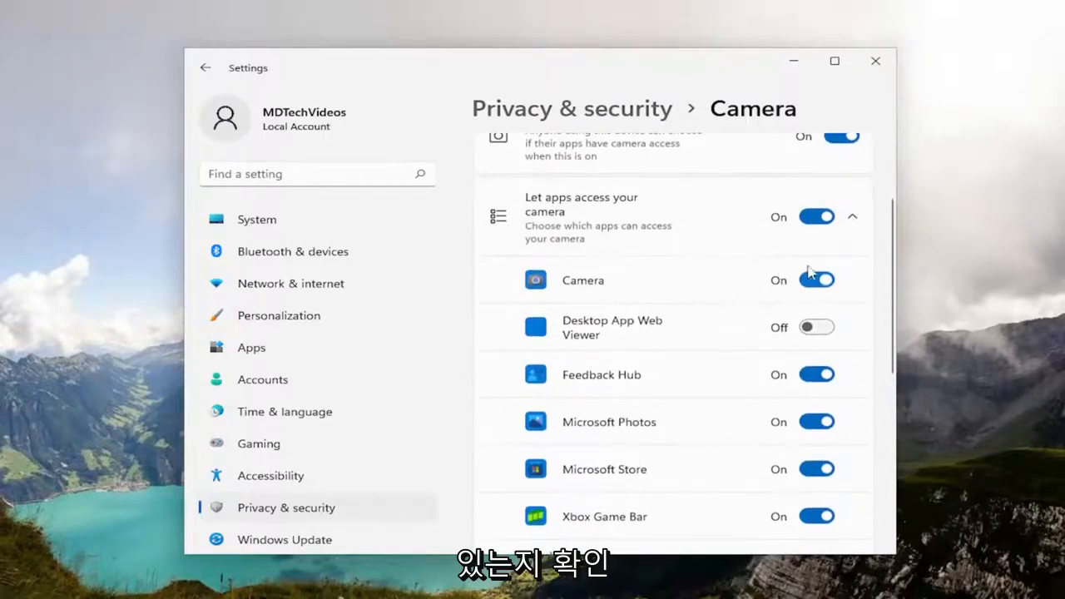
scroll("down", 3)
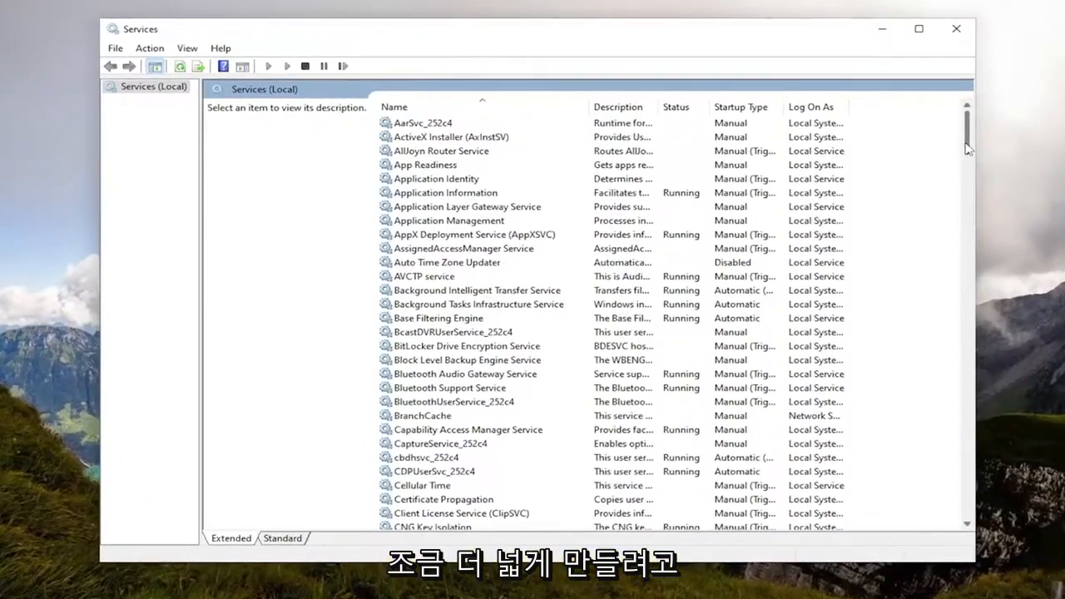
- Select Windows Camera Frame Server and its Monitor service to view their descriptions; neither is running
scroll("down", 3)
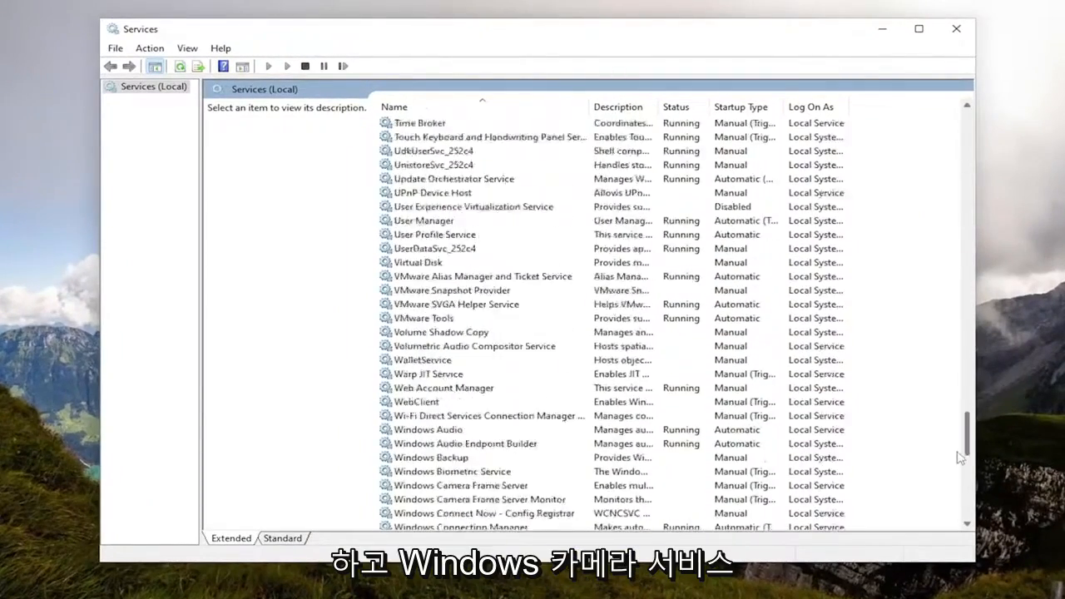
left_click(480, 233)
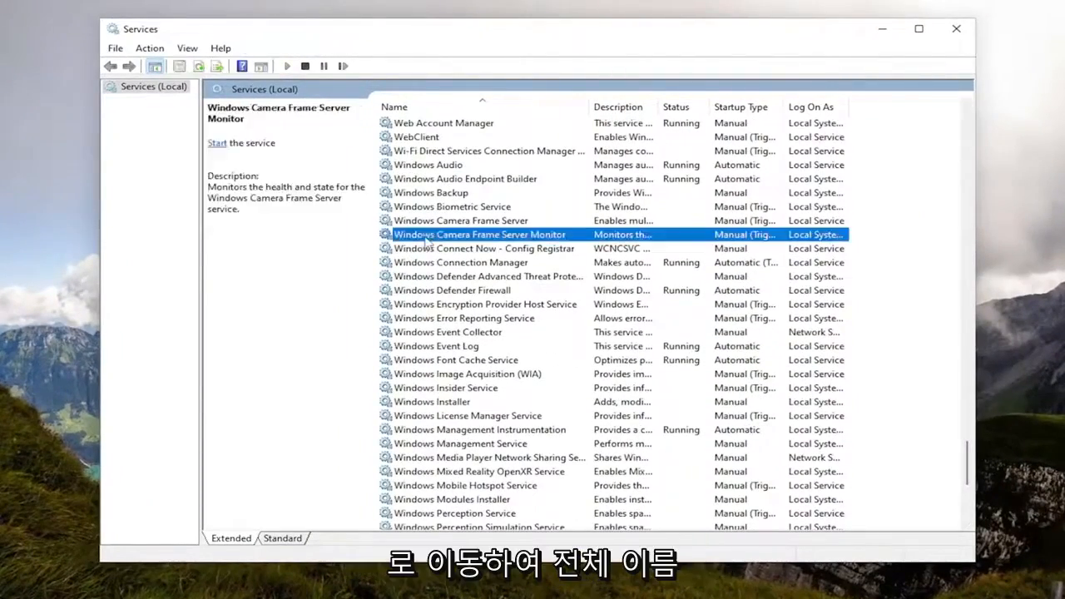
left_click(461, 220)
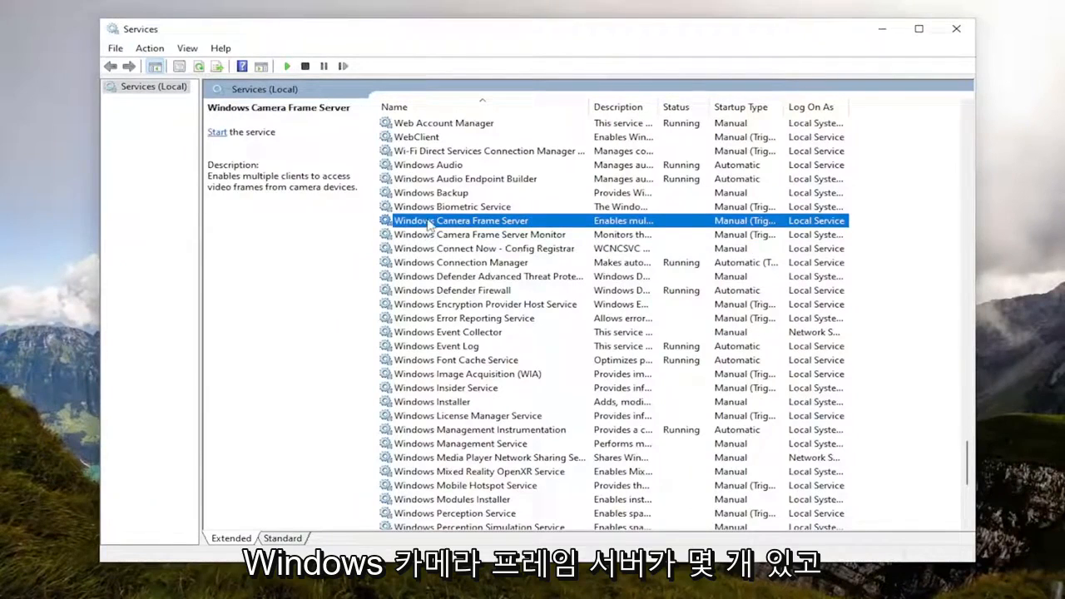
left_click(479, 233)
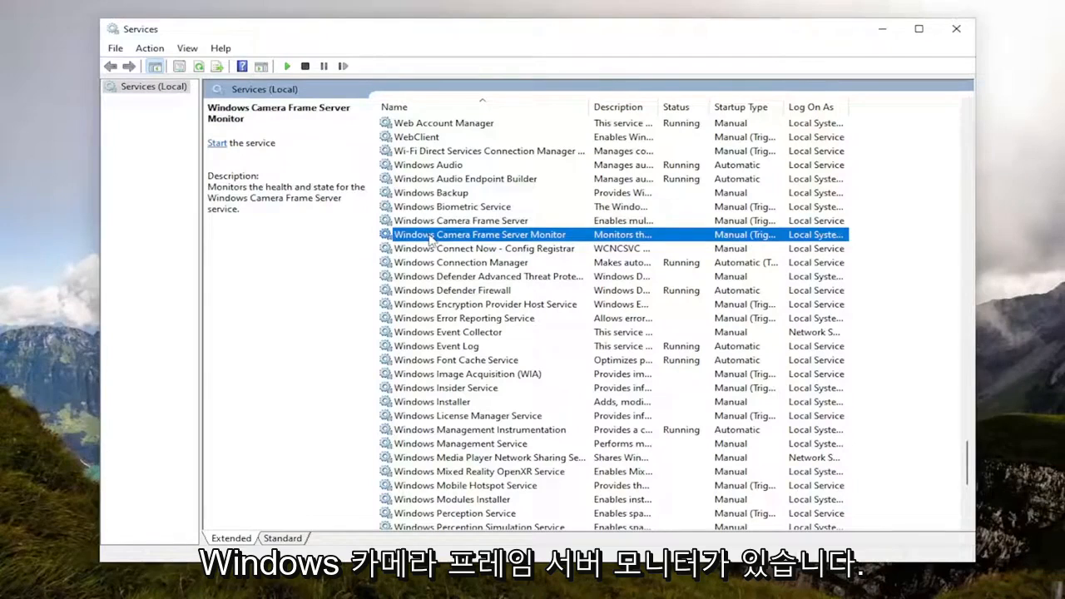
- Set Windows Camera Frame Server to Automatic startup, start it, and save
double_click(473, 233)
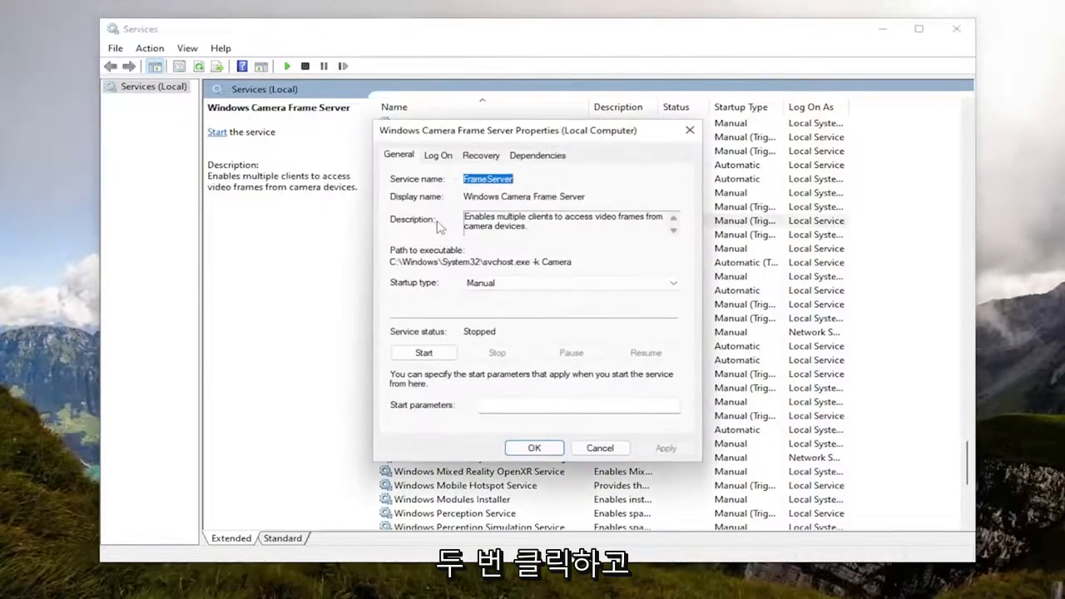
left_click(570, 283)
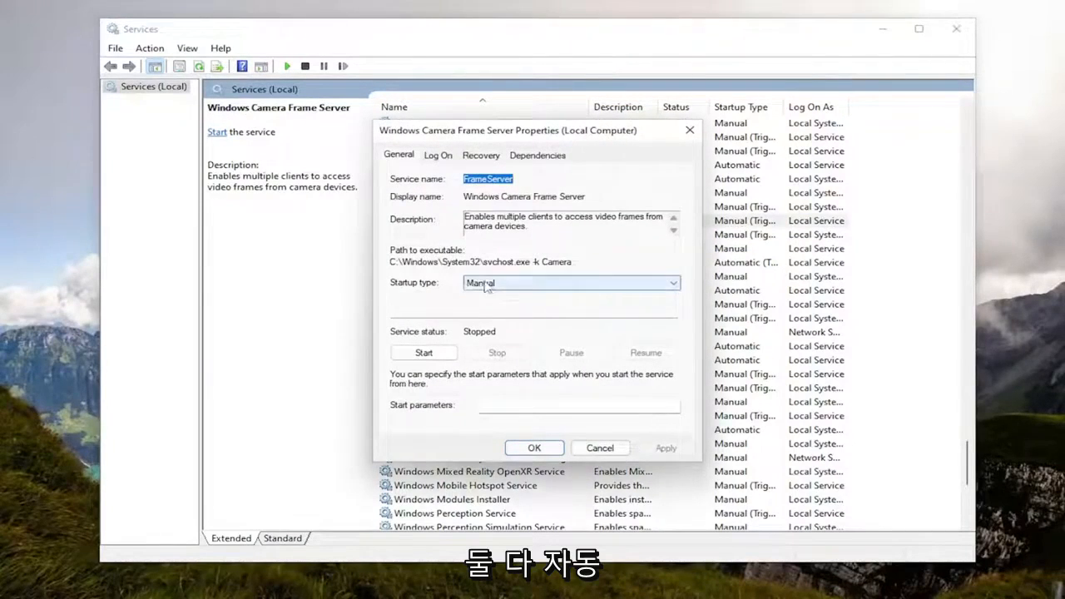
left_click(422, 353)
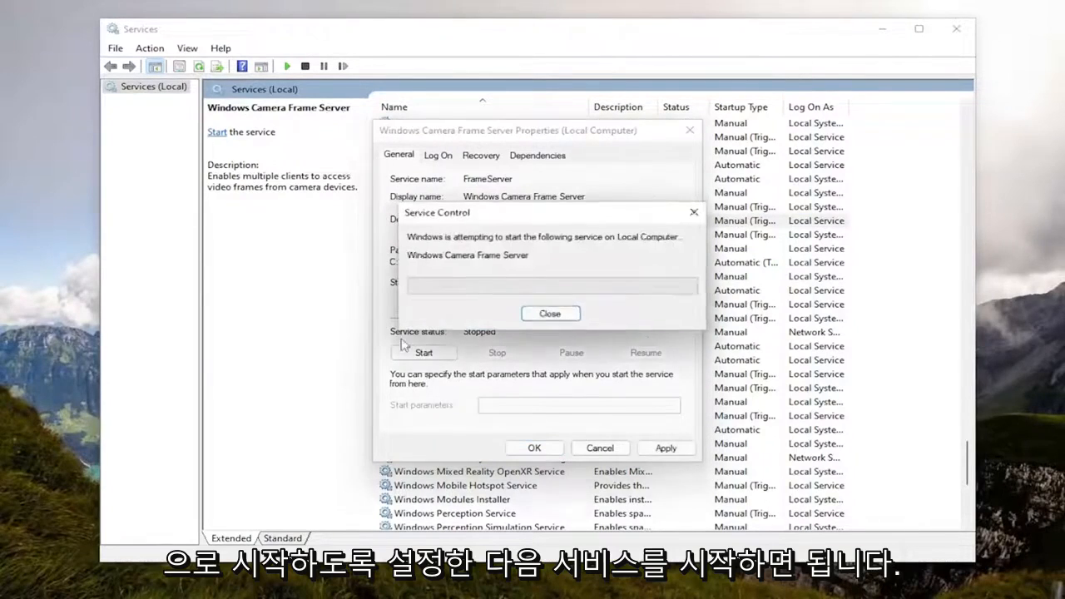
left_click(549, 313)
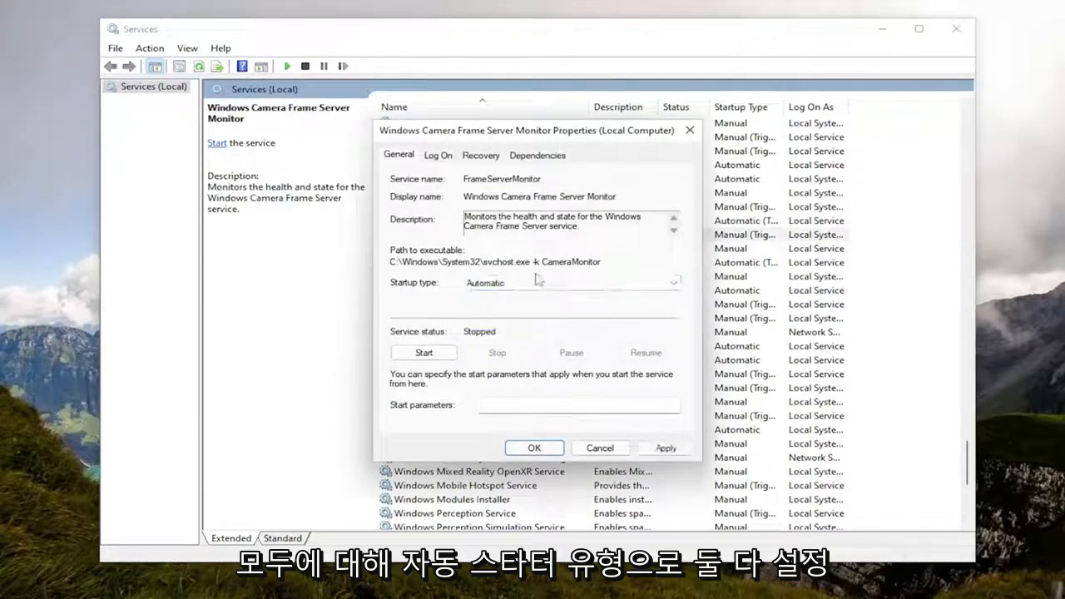
- Start the Windows Camera Frame Server Monitor service, save, and close Services
left_click(423, 352)
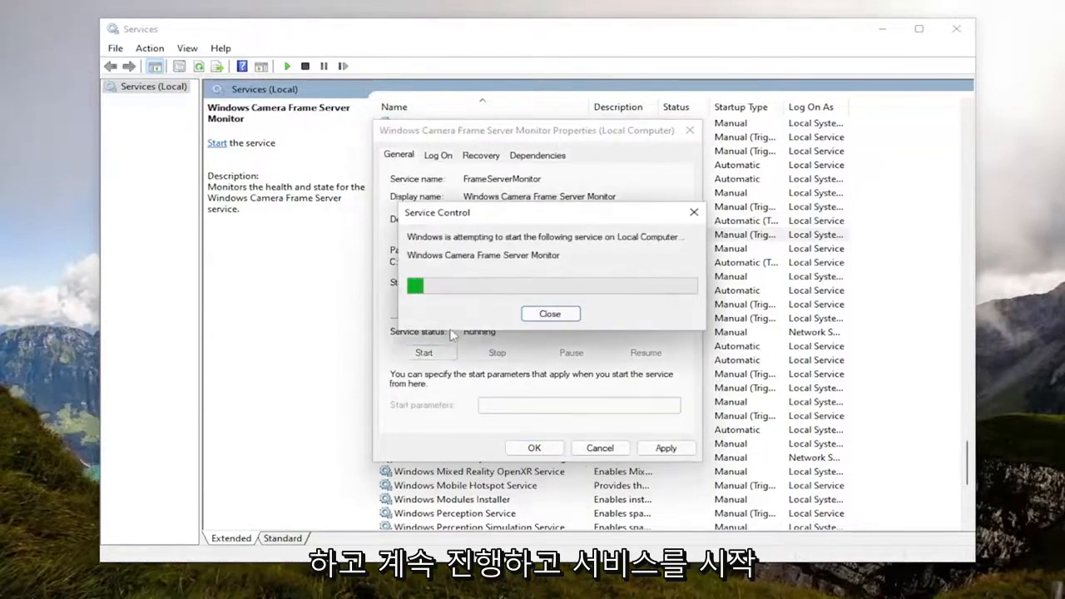
left_click(549, 313)
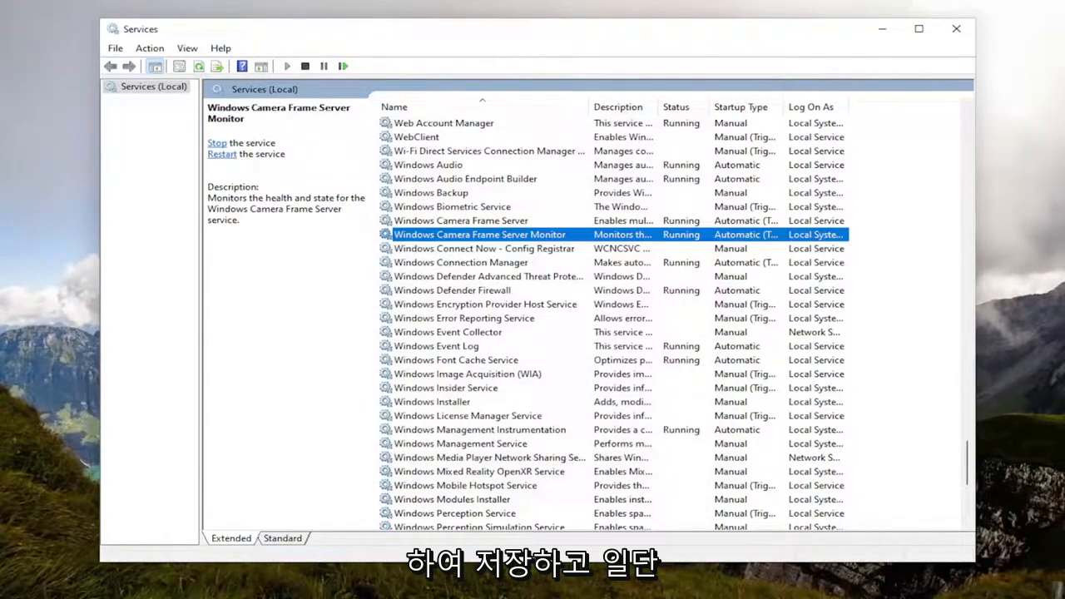
left_click(952, 27)
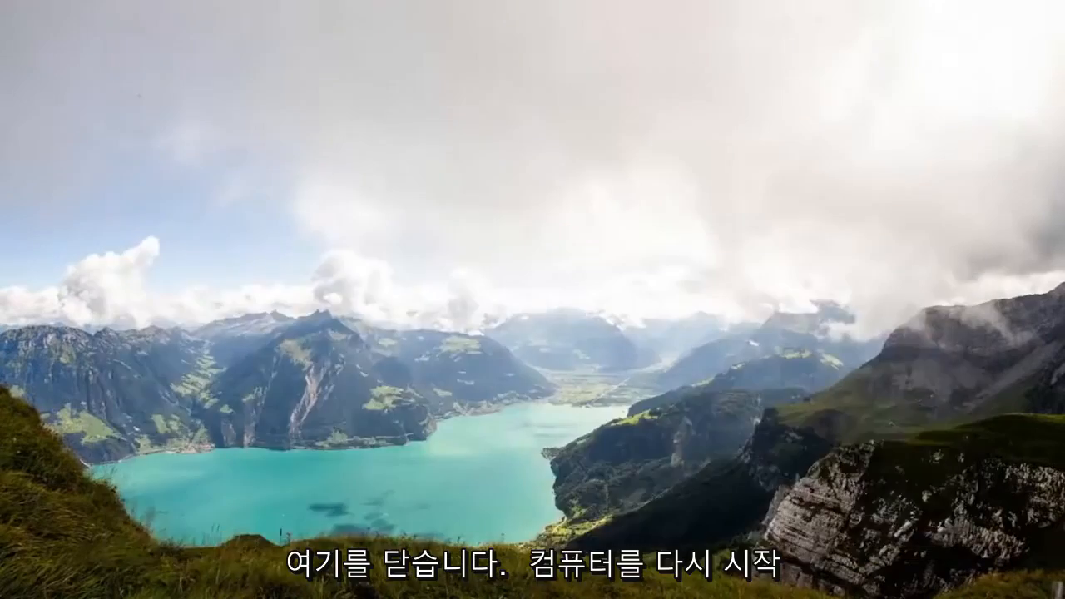